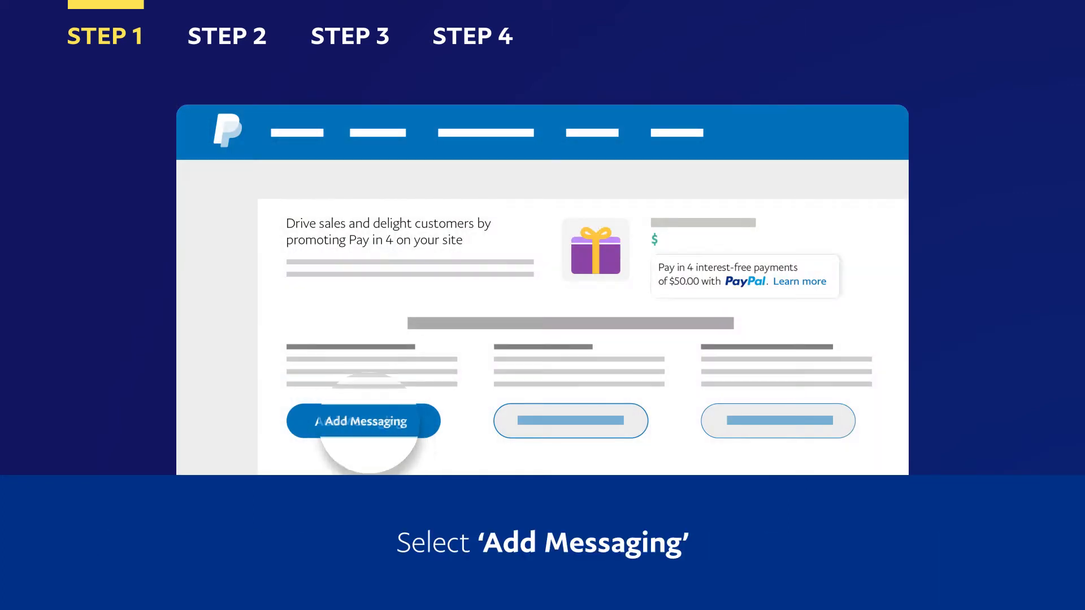
- Add Pay in 4 messaging from the promotion page to reveal the head-tag code snippet
left_click(363, 421)
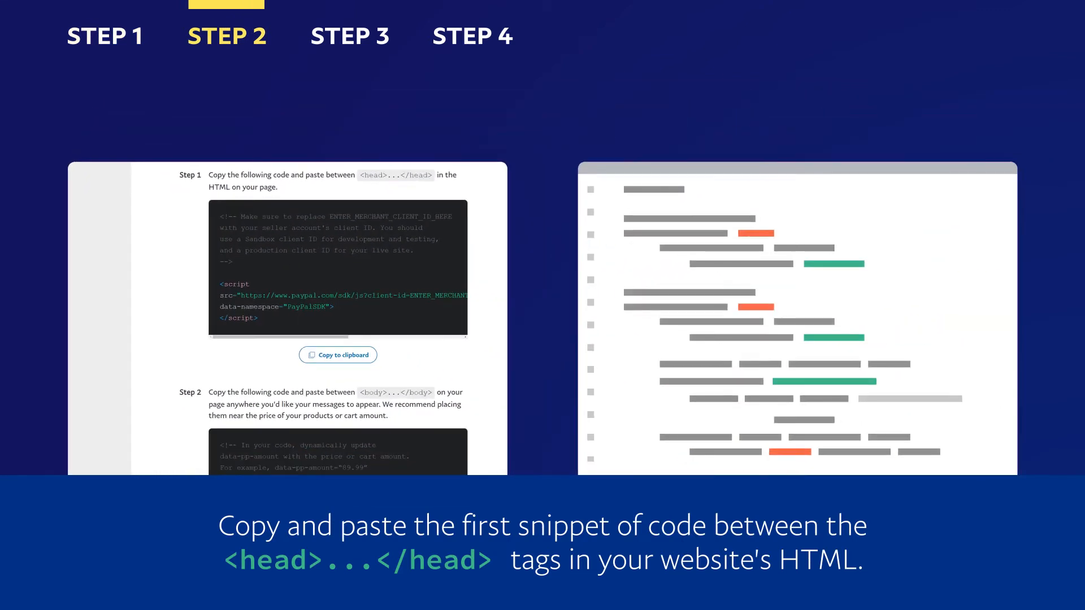
left_click(350, 35)
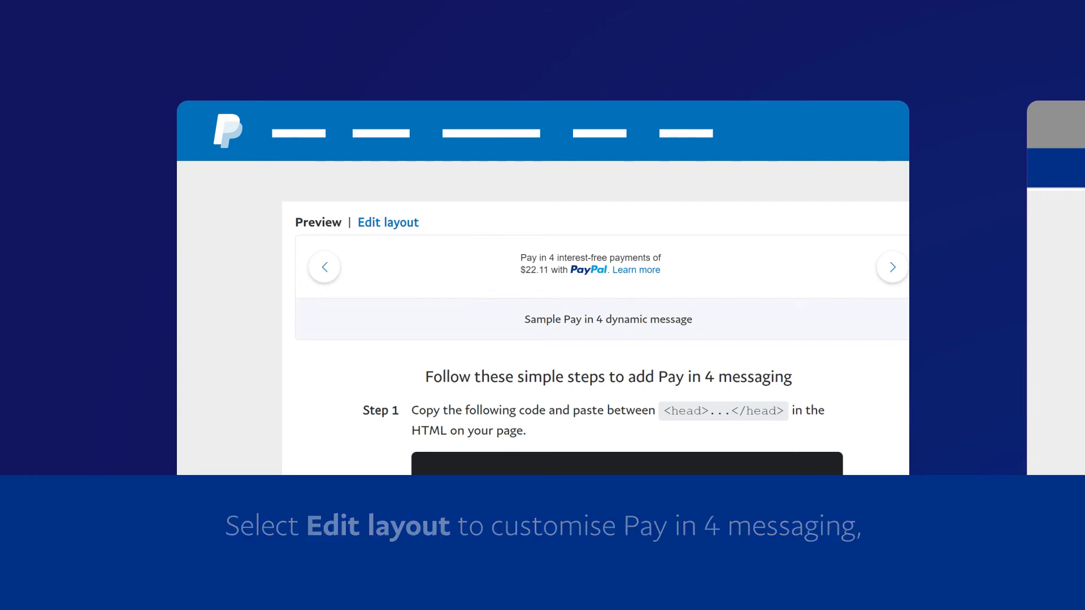
- Set a home/category-page Pay in 4 message with inline logo and black text, then get its code
left_click(388, 223)
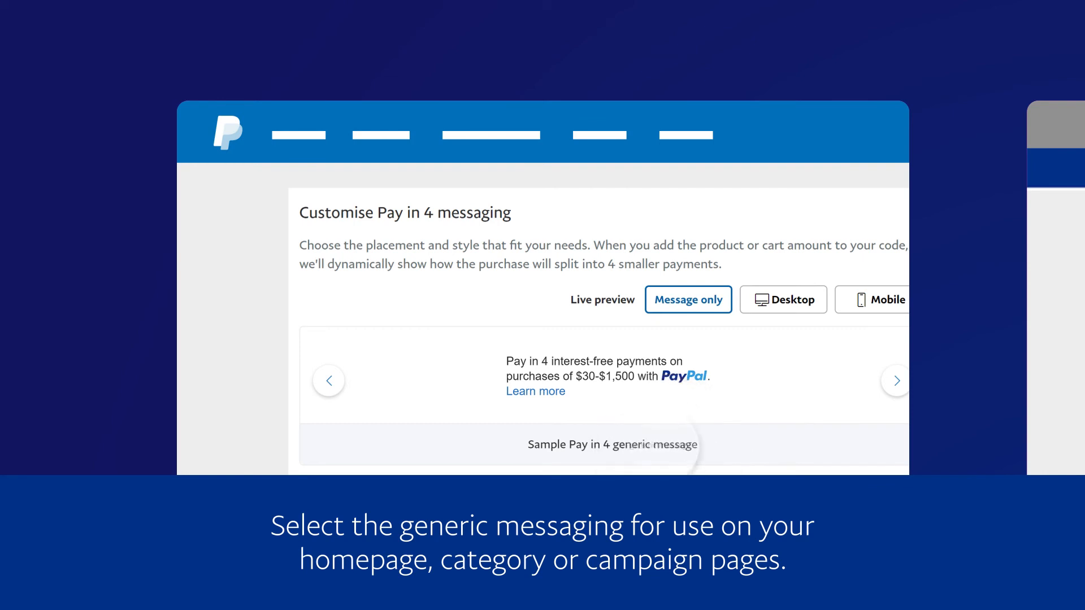
scroll("down", 3)
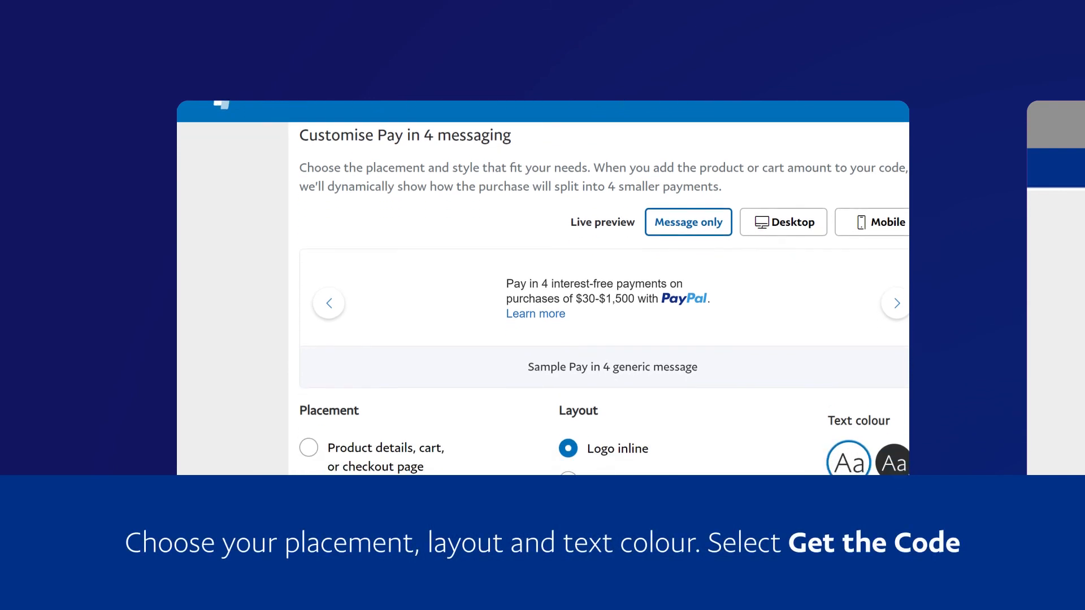
scroll("down", 3)
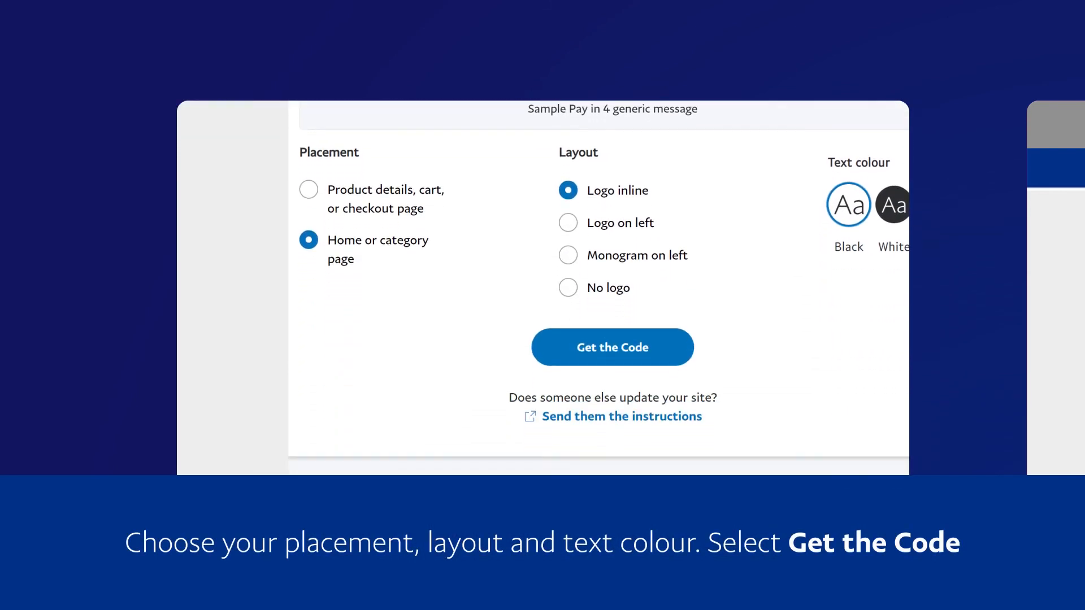
scroll("up", 3)
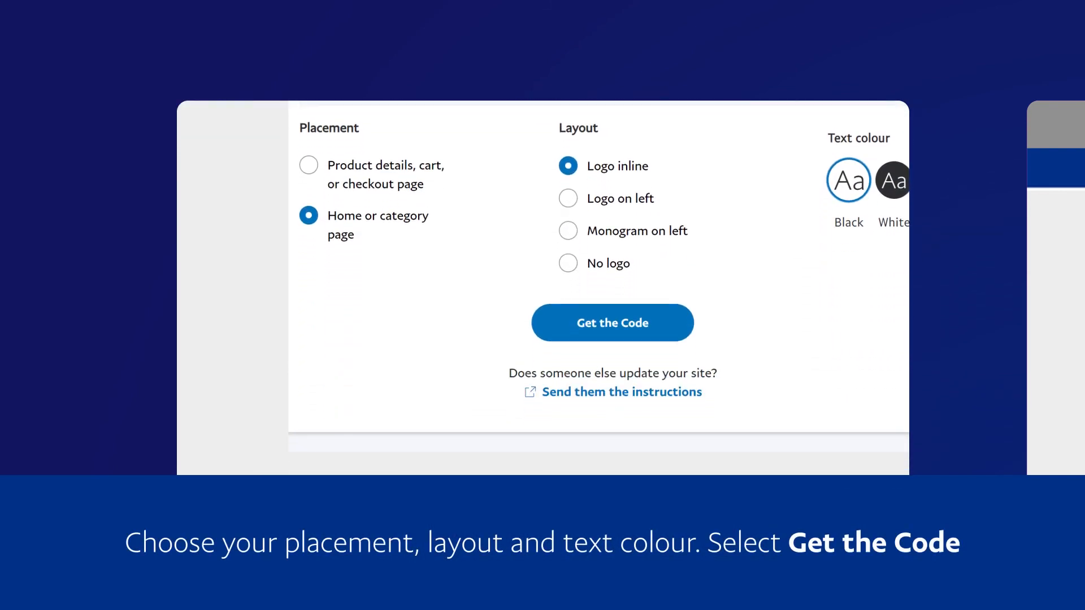
left_click(612, 323)
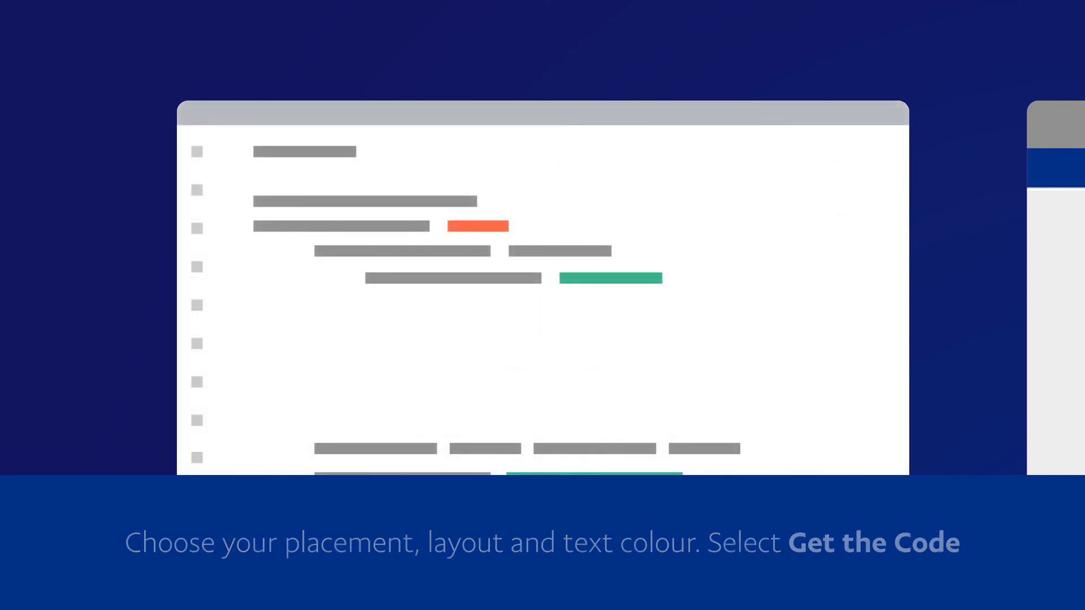